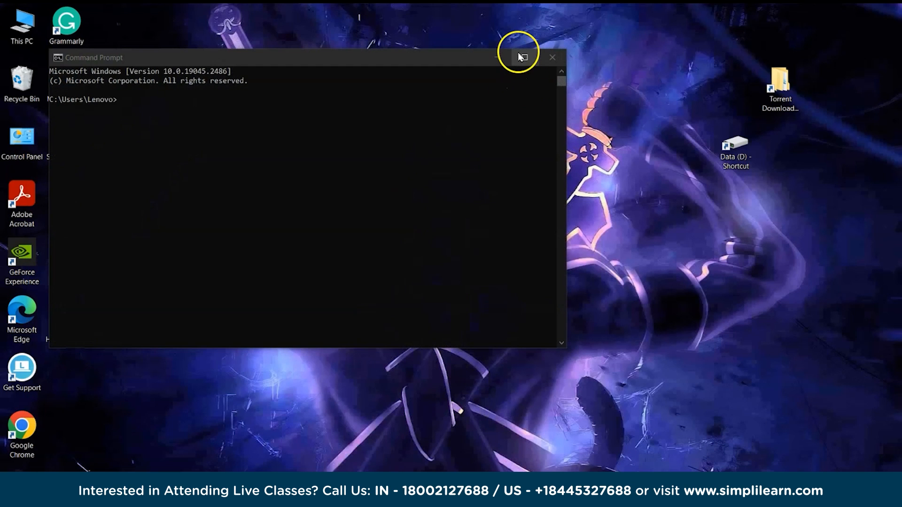
Maximize the window and run ipconfig to list each adapter's IPv4 address, mask and gateway.
click(520, 57)
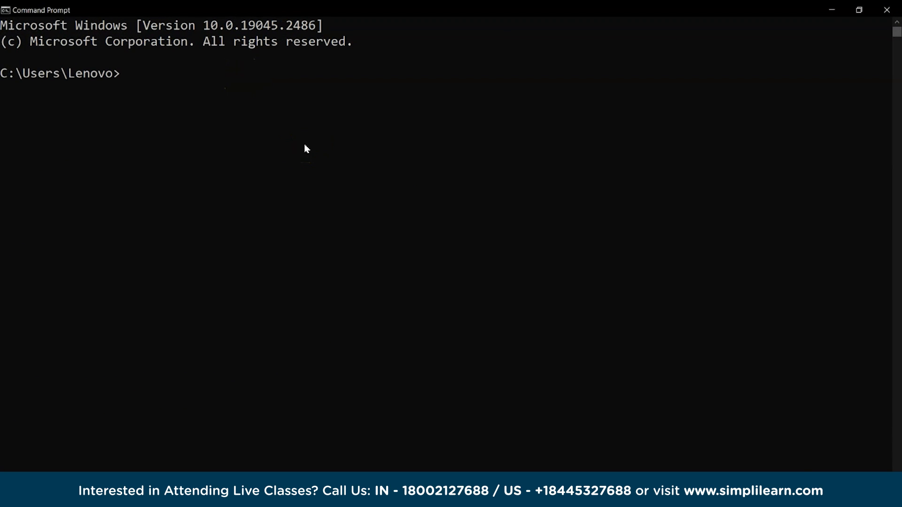
text(ipconfig)
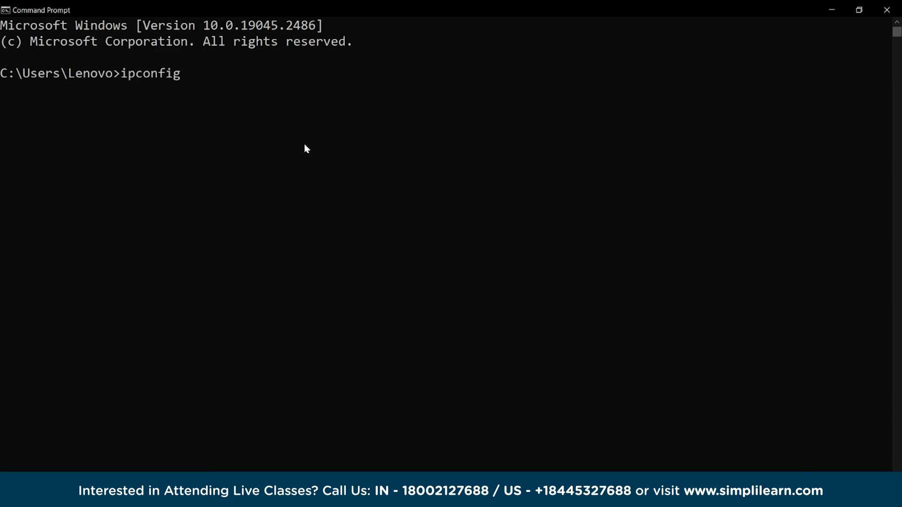
key(Return)
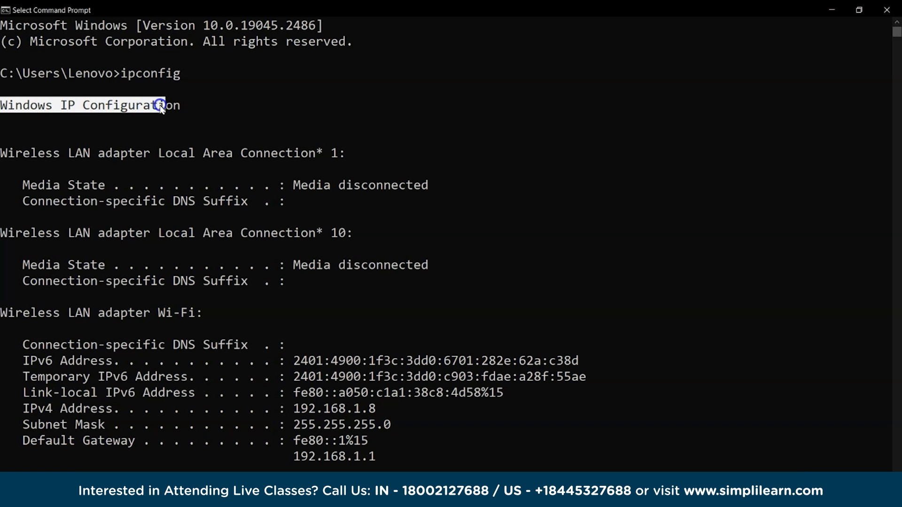
scroll(down, 3)
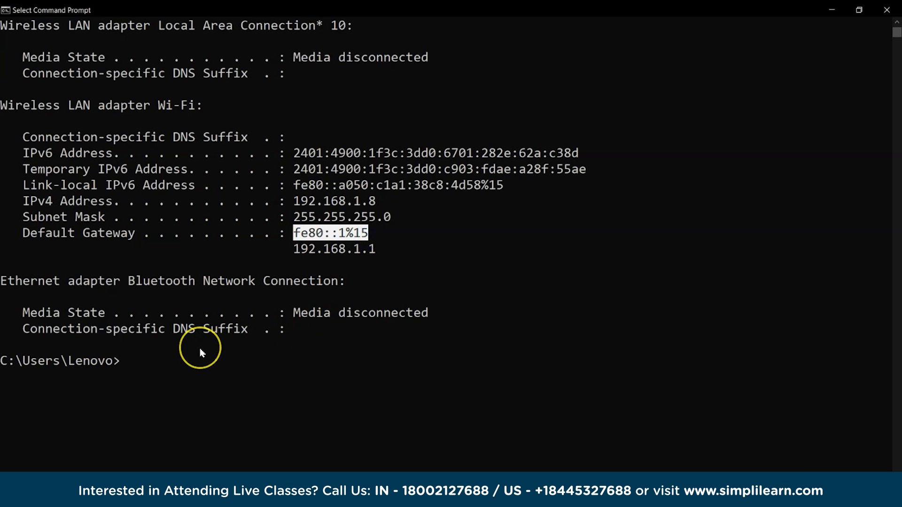
Run ipconfig /all and scroll through host name, physical addresses, DHCP and DNS details.
text(ipc)
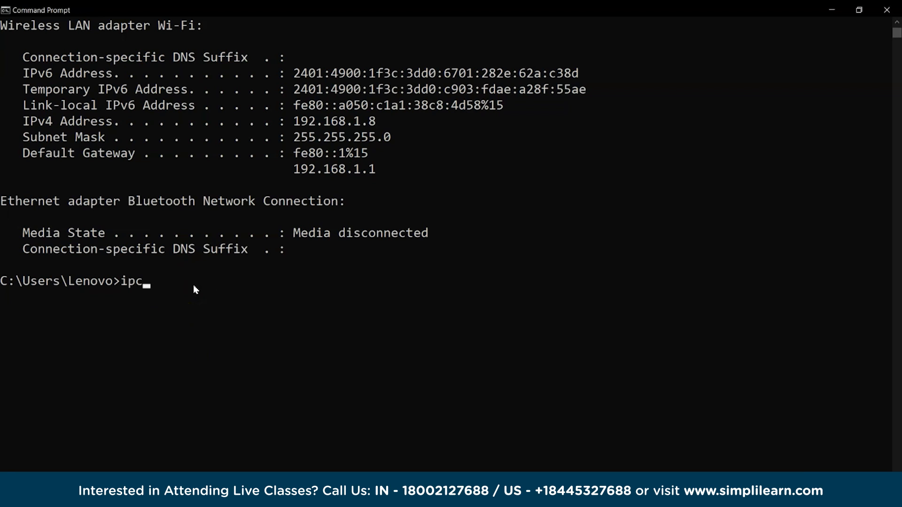
text(onfig /all)
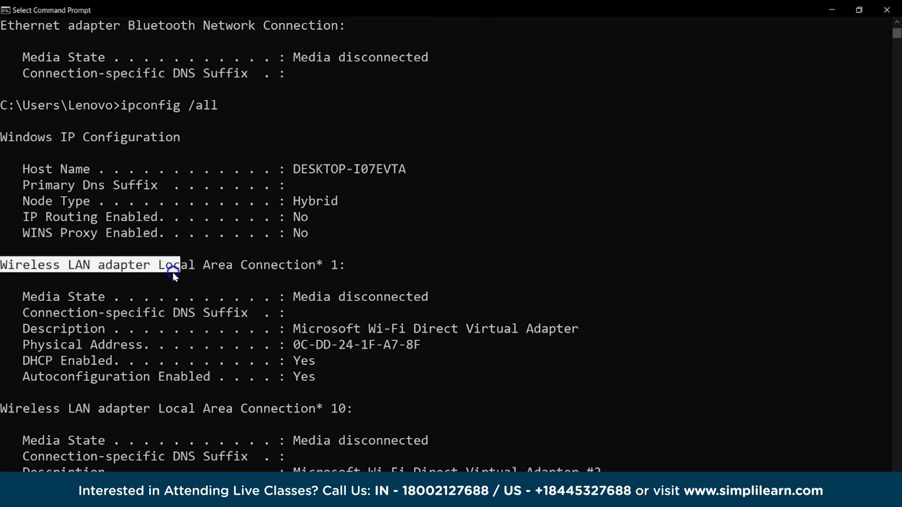
scroll(down, 3)
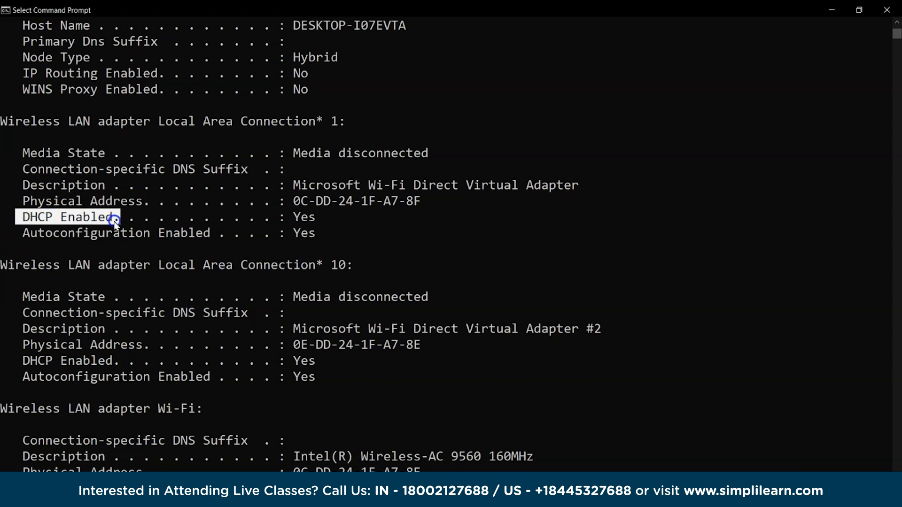
scroll(down, 3)
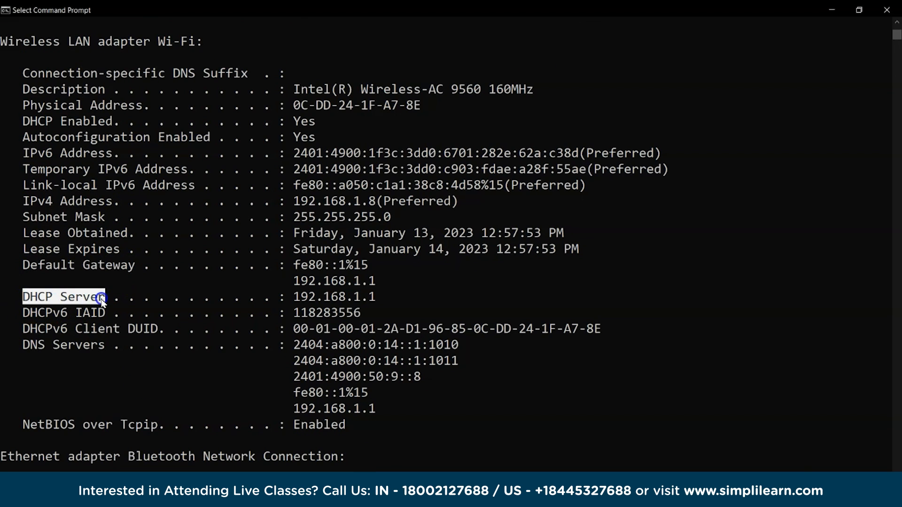
scroll(down, 3)
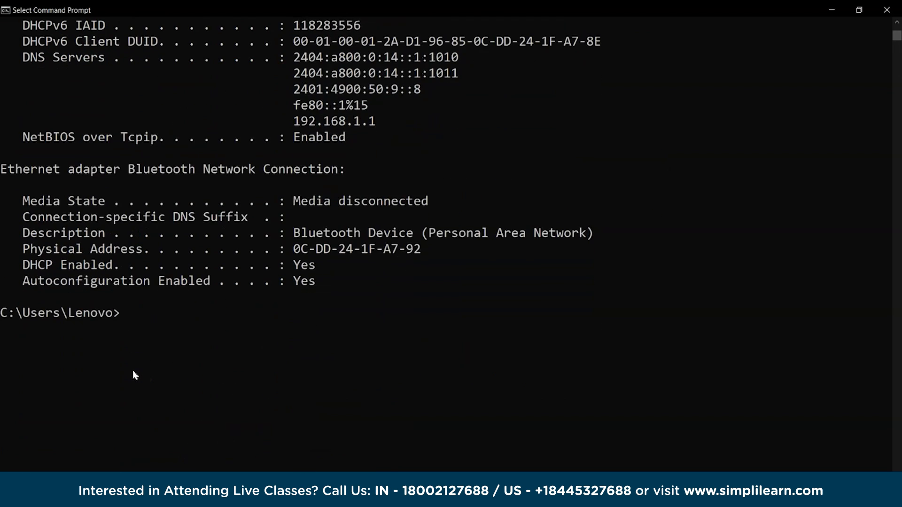
Clear the screen with cls, then run ipconfig/all to confirm host name DESKTOP-I07EVTA.
text(cl)
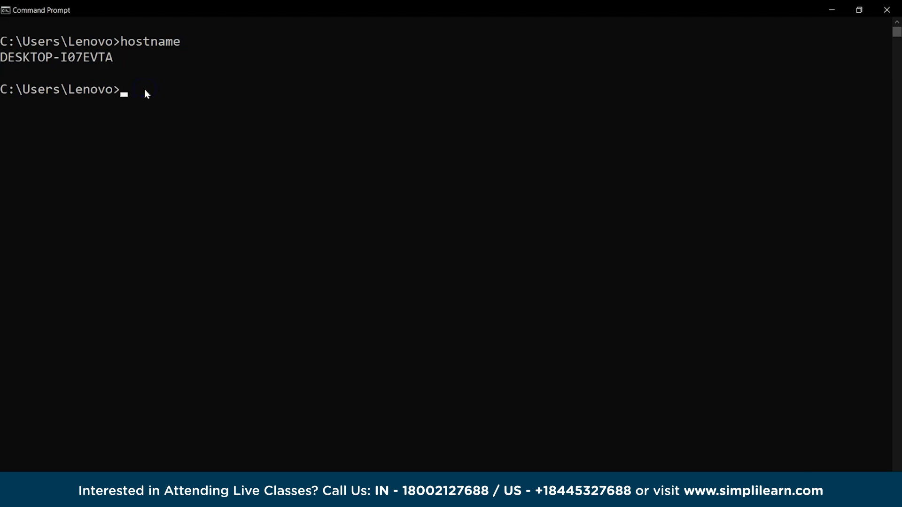
text(ipconfig/a)
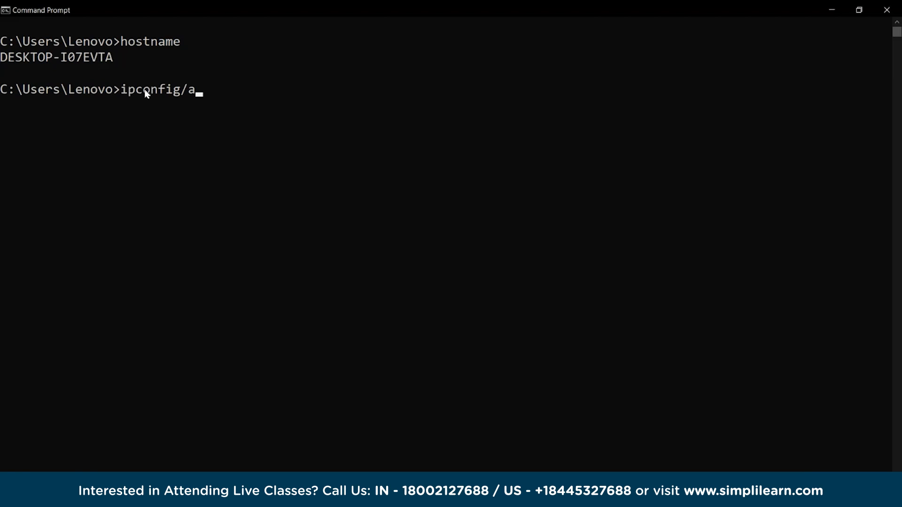
key(Return)
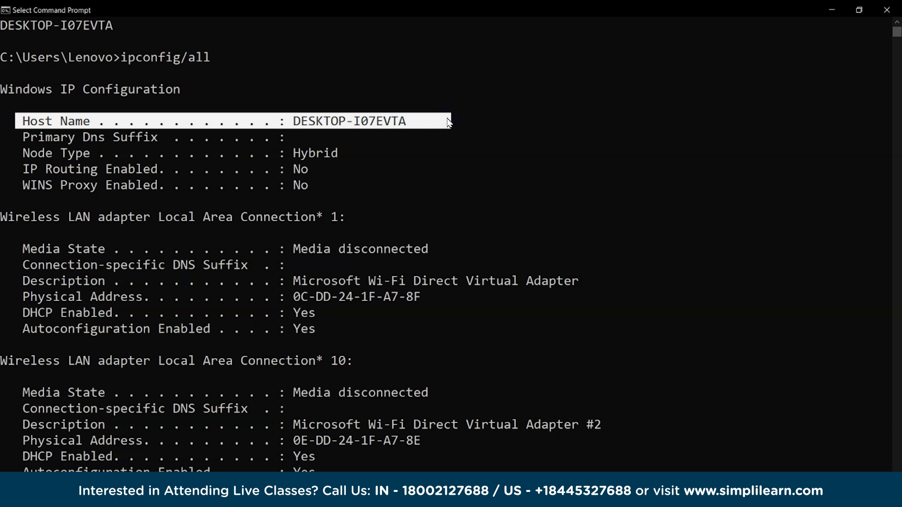
scroll(down, 3)
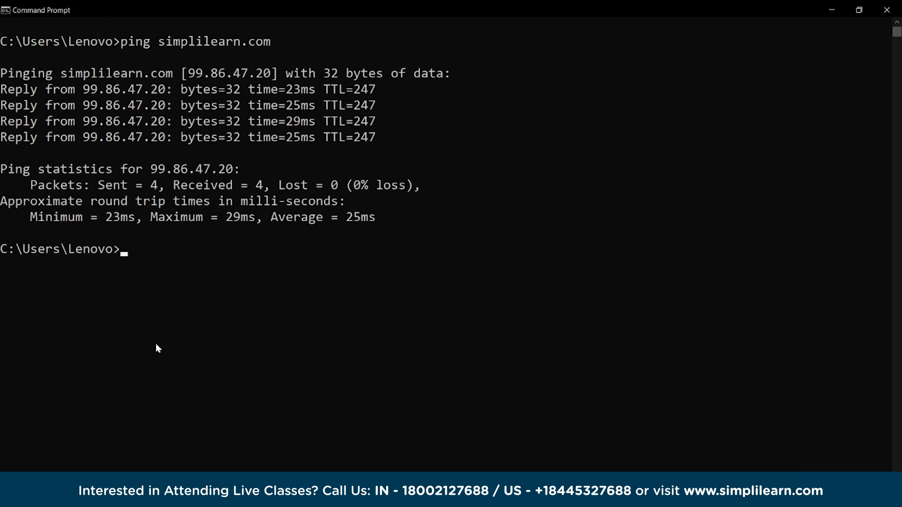
Ping google.com and Google's IPv6 address 2404:6800:4007:80f::200e, each with zero loss.
text(ping)
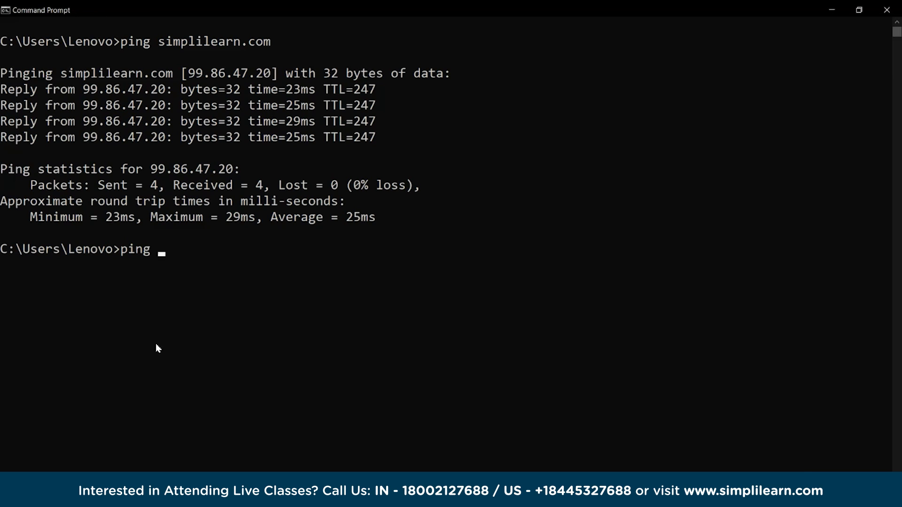
text(google.com)
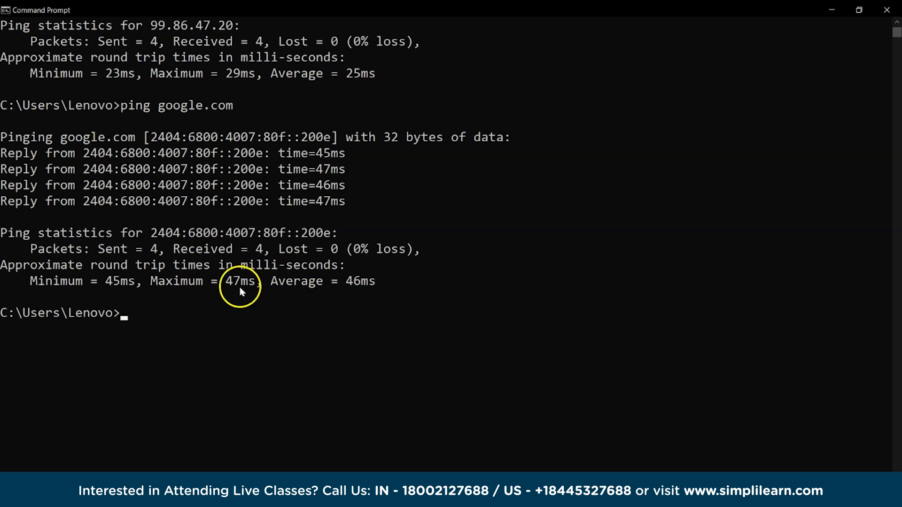
text(ping 2404:6800:4007:80f::200e)
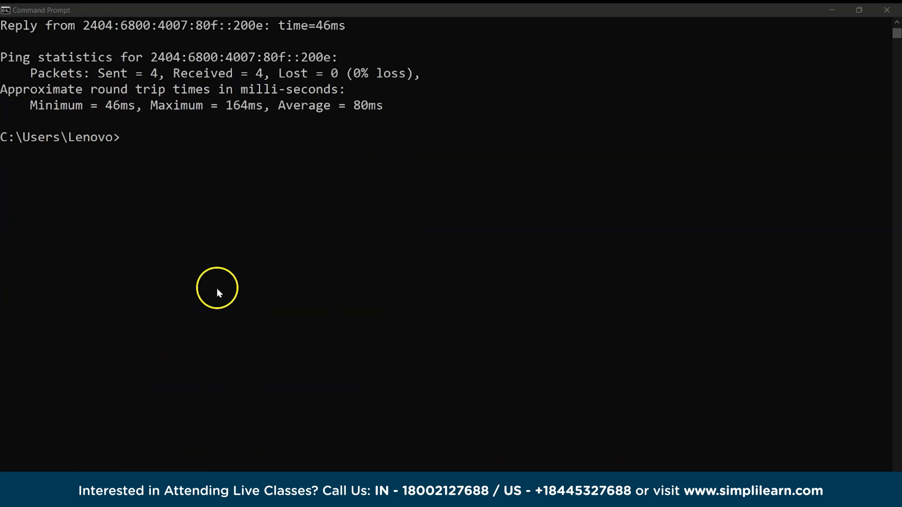
text(nslookup google.com)
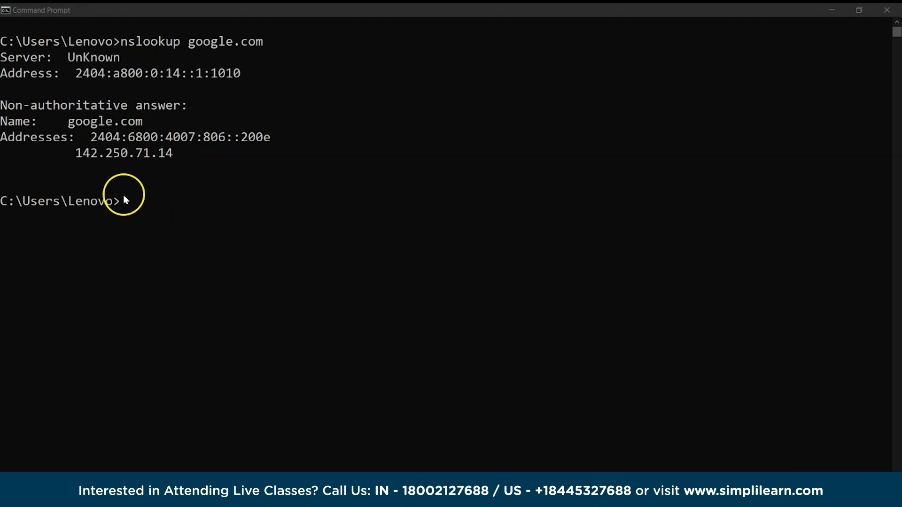
In interactive nslookup, use server 8.8.8.8, set type=ns and query google.com's name servers.
text(nslookup)
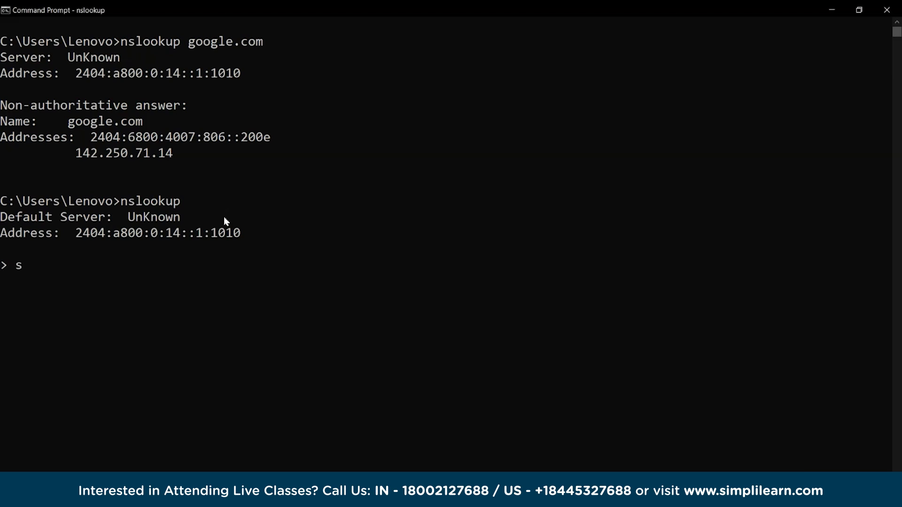
text(erver 8.8.8.8)
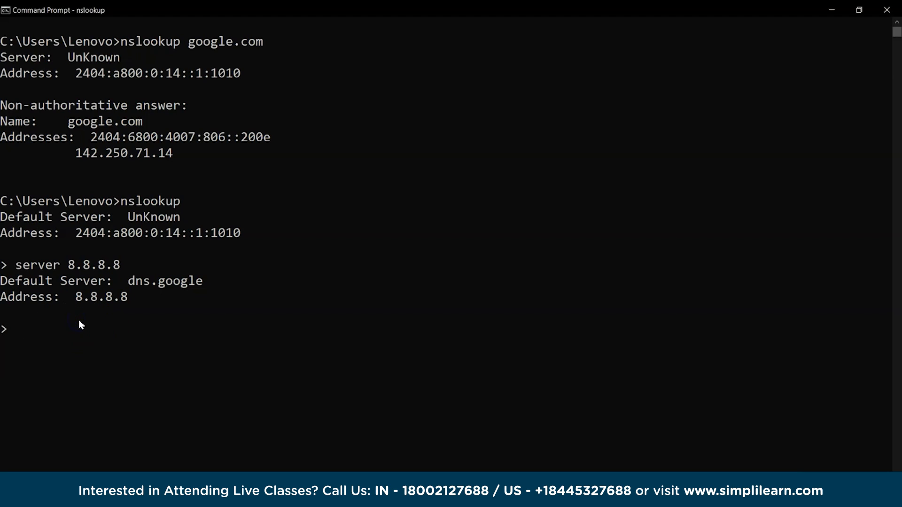
text(set type=ns)
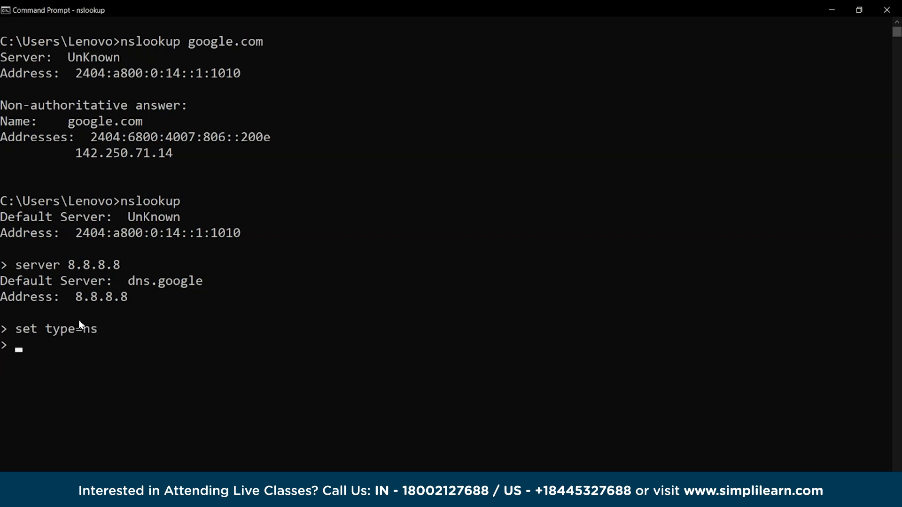
text(google.com)
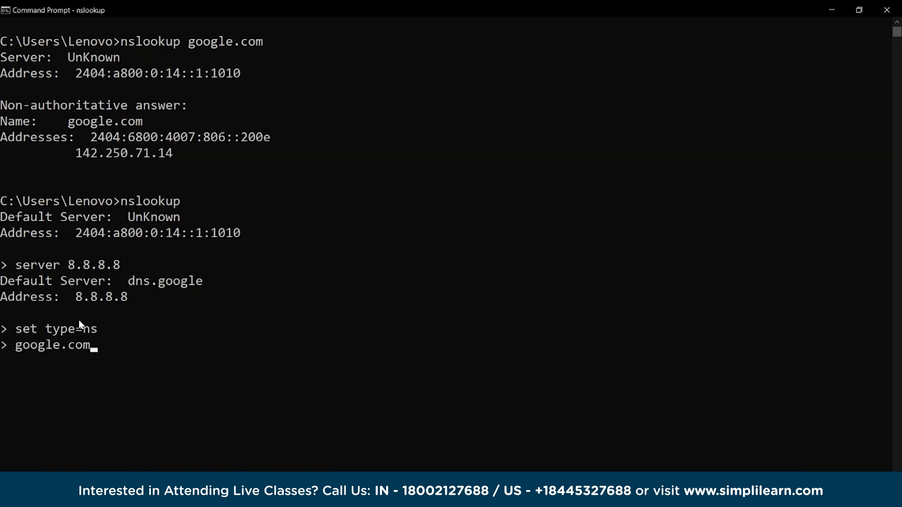
key(Return)
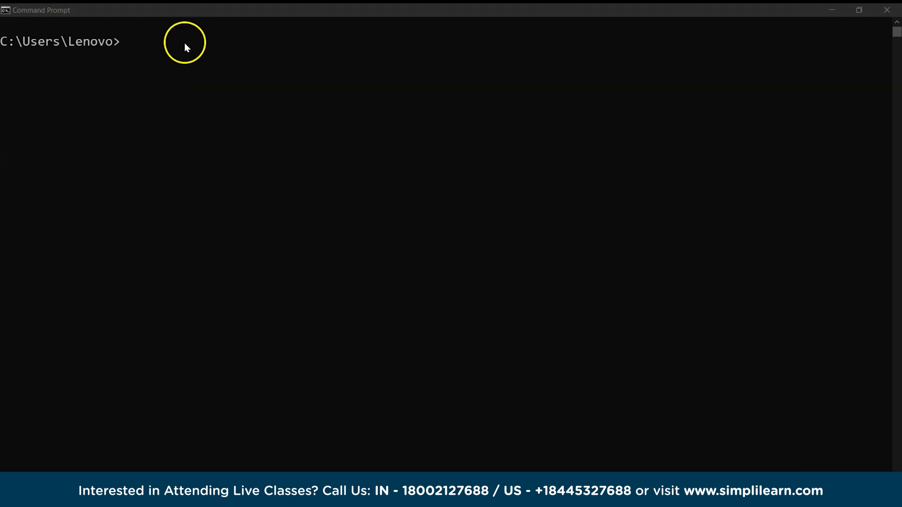
Run tracert google to start tracing the network route to google.
text(tracert)
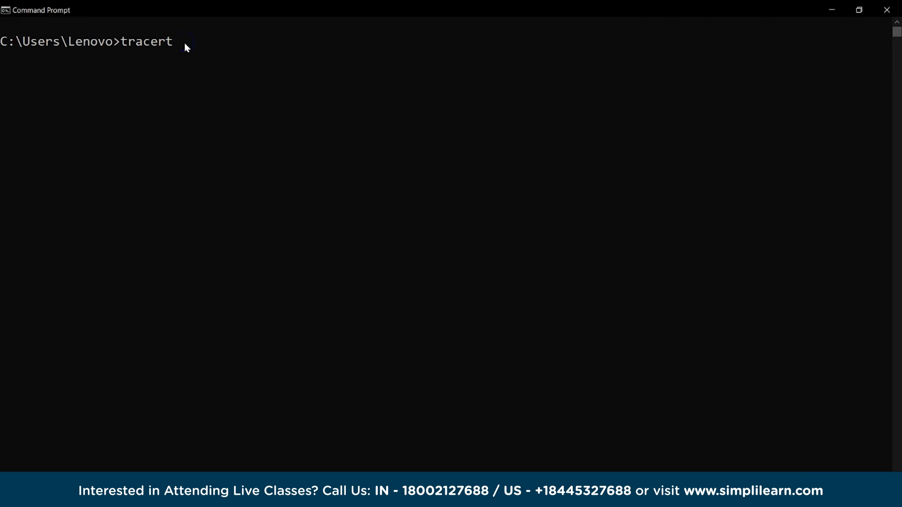
text(google)
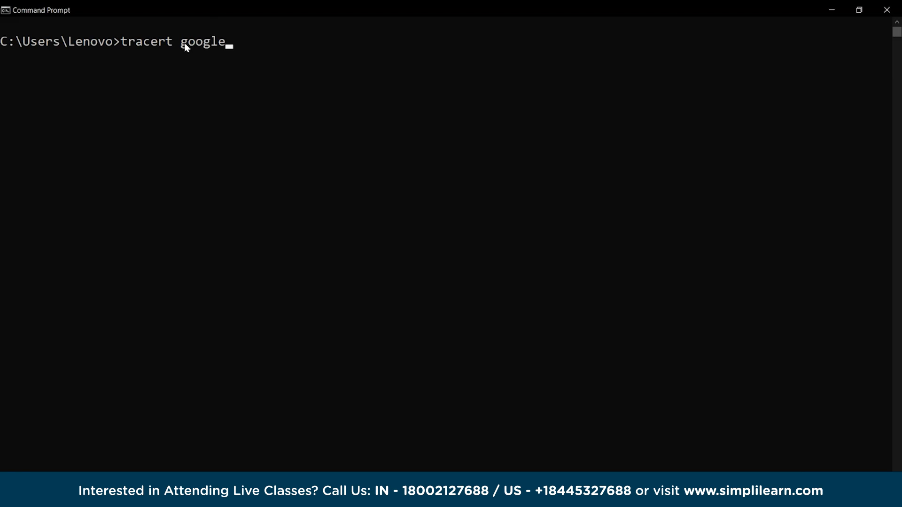
key(Return)
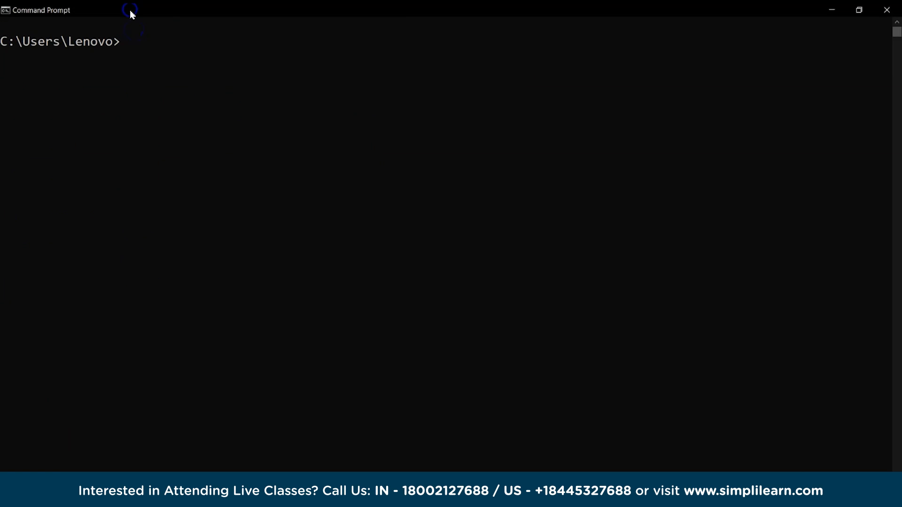
Show the arp usage help, then run arp -a to display the ARP table.
text(arp)
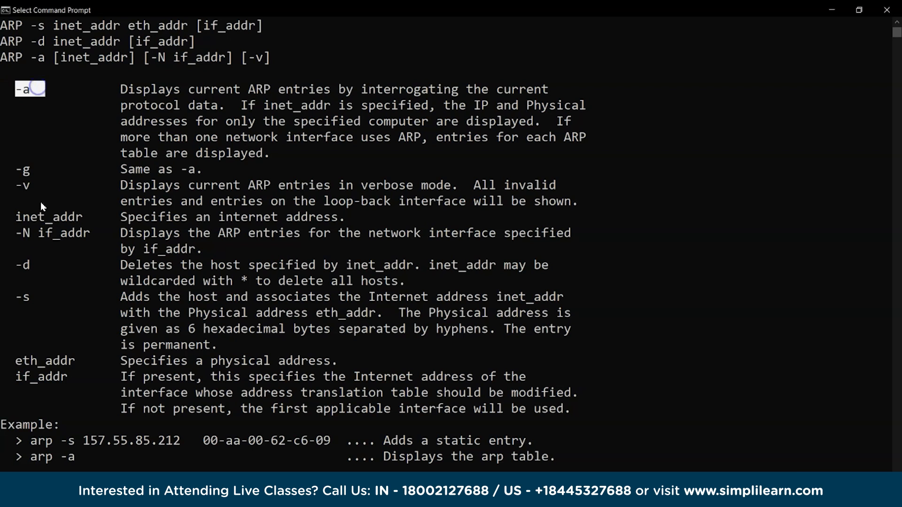
scroll(down, 3)
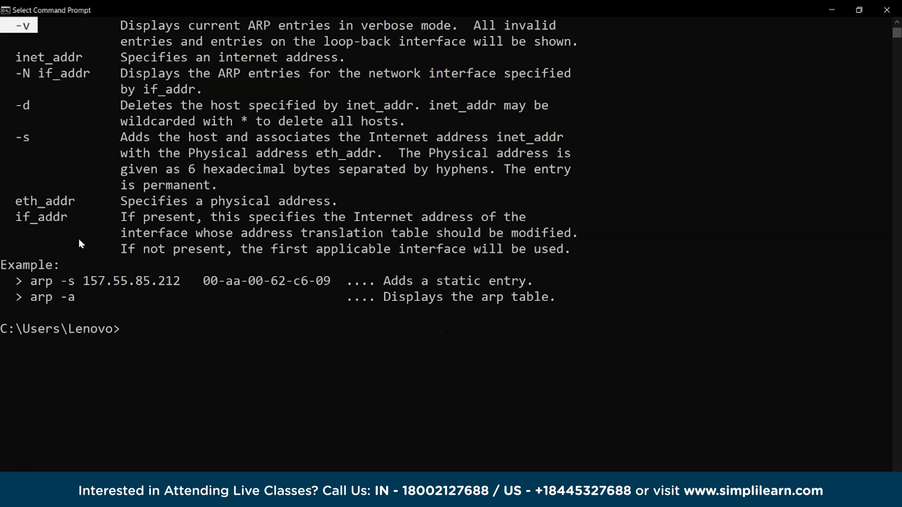
text(arp -a)
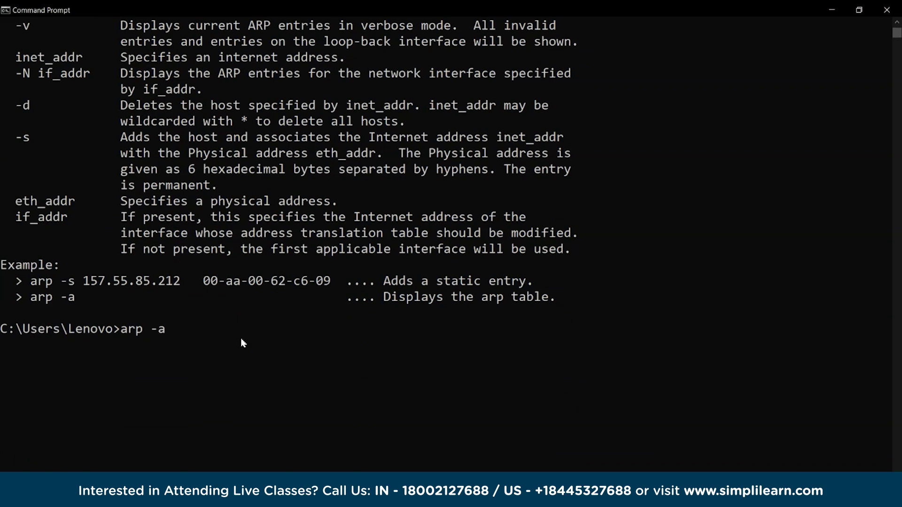
key(Return)
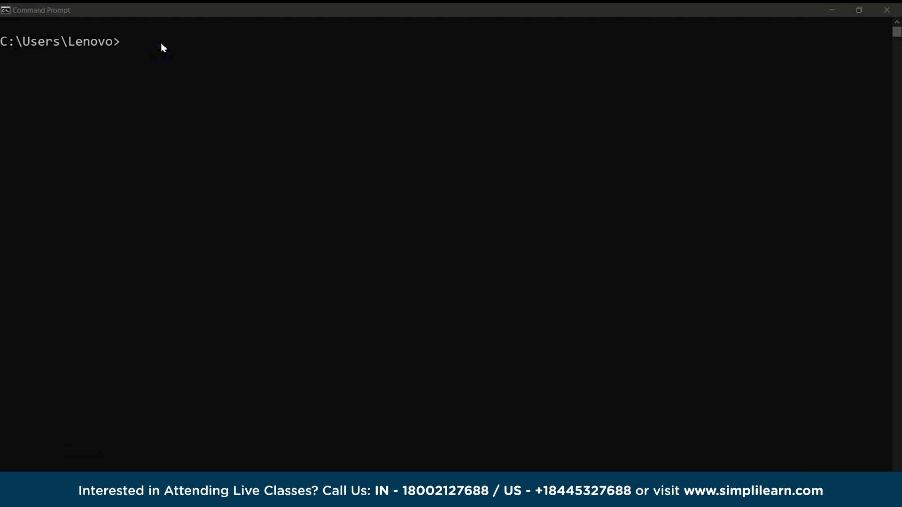
Run pathping google.com to trace each hop along the route.
text(path)
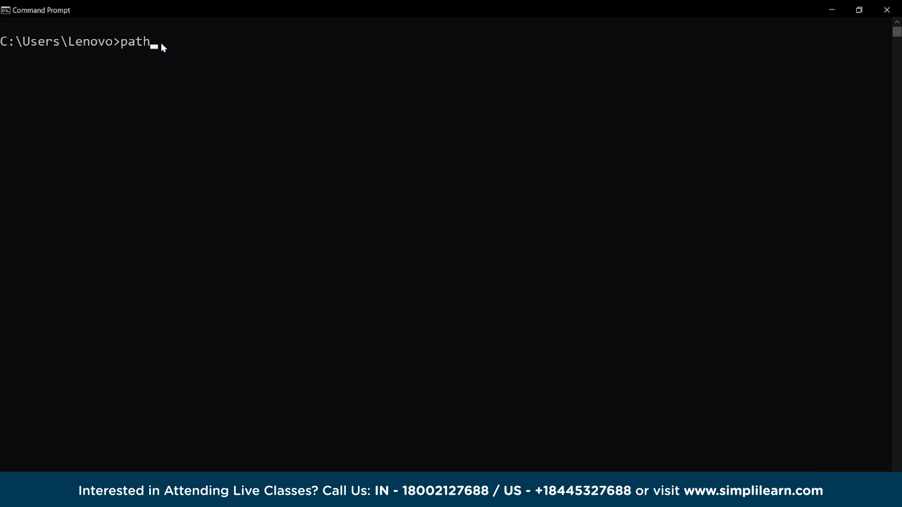
text(p)
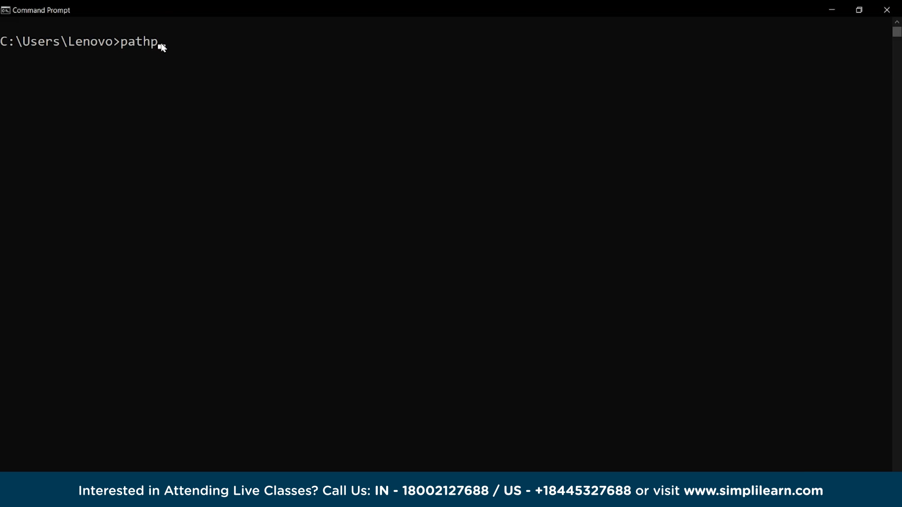
text(ing google.com)
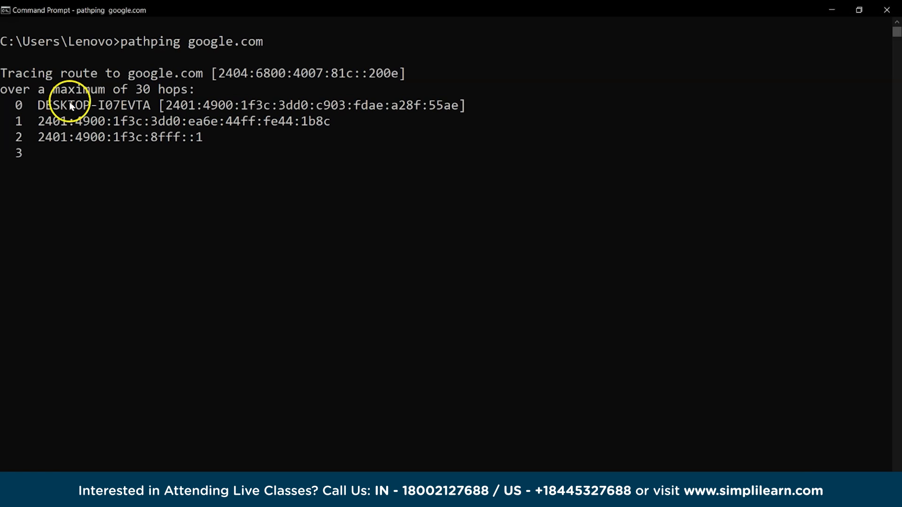
click(132, 89)
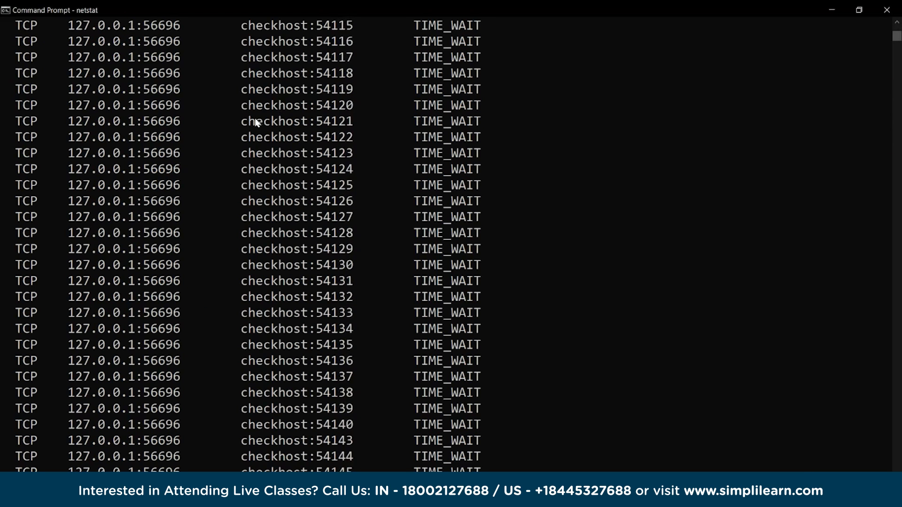
Scroll through the netstat list of active TCP connections.
scroll(down, 3)
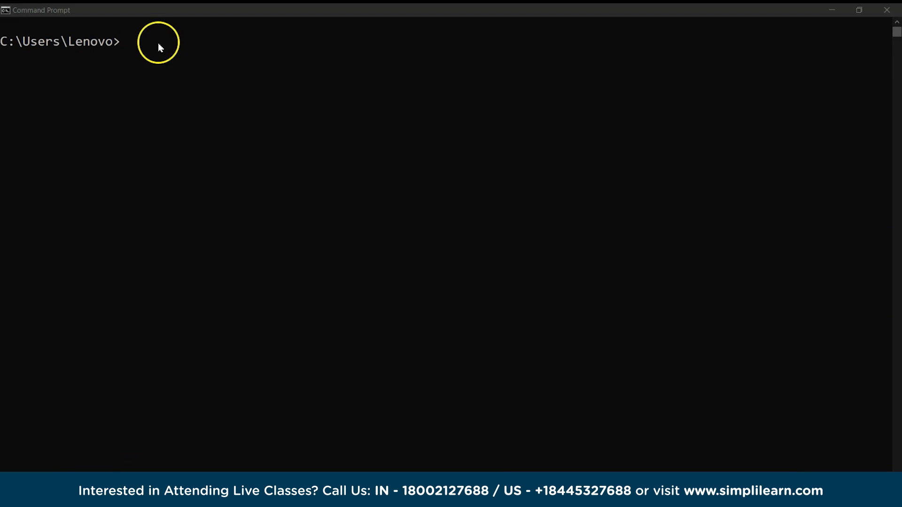
Run net share to list the shared resources C$, D$, IPC$ and ADMIN$.
text(net share)
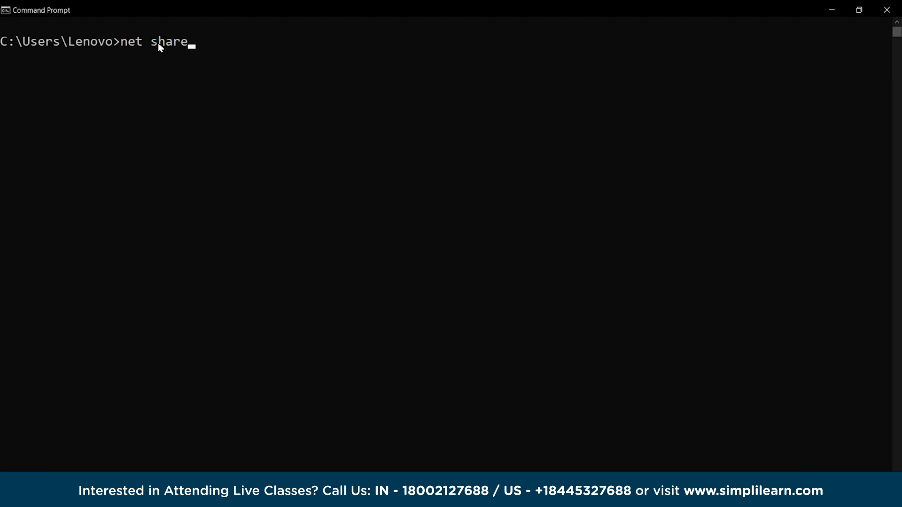
key(Return)
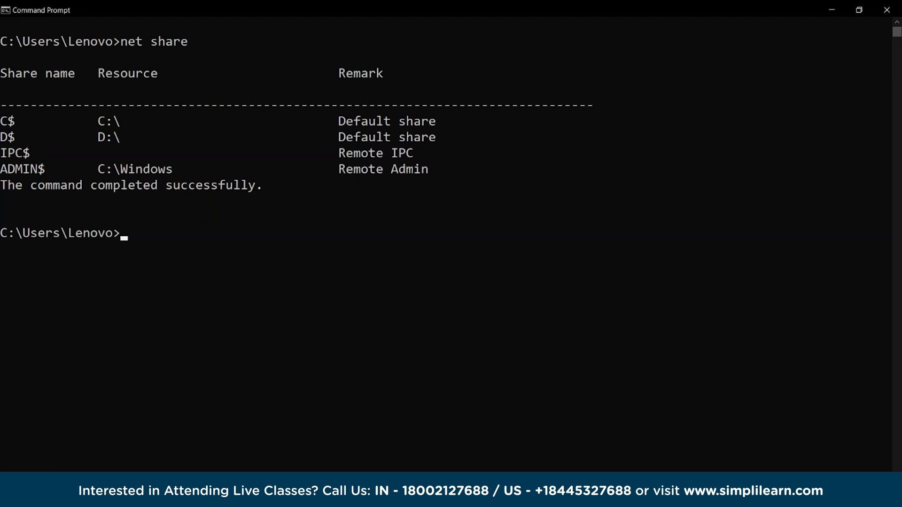
click(7, 121)
text(rou)
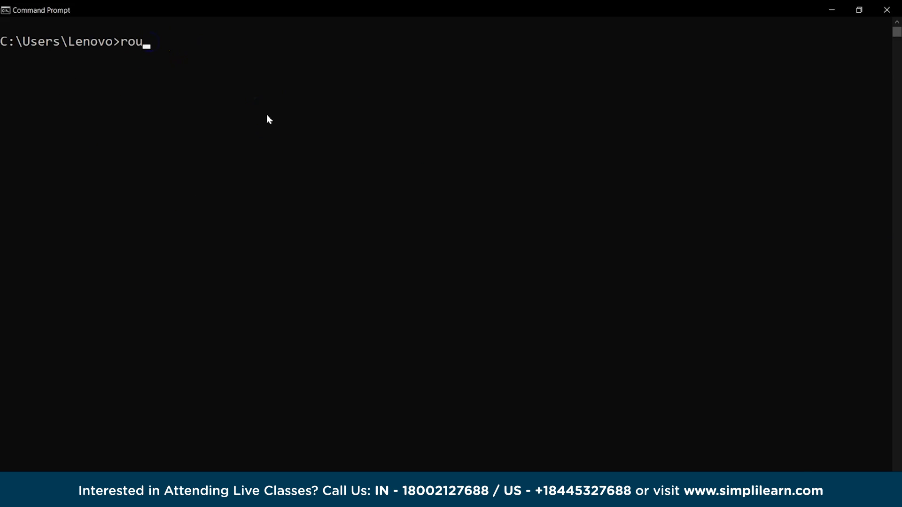
Run route with no arguments to show its usage help and scroll through it.
key(Return)
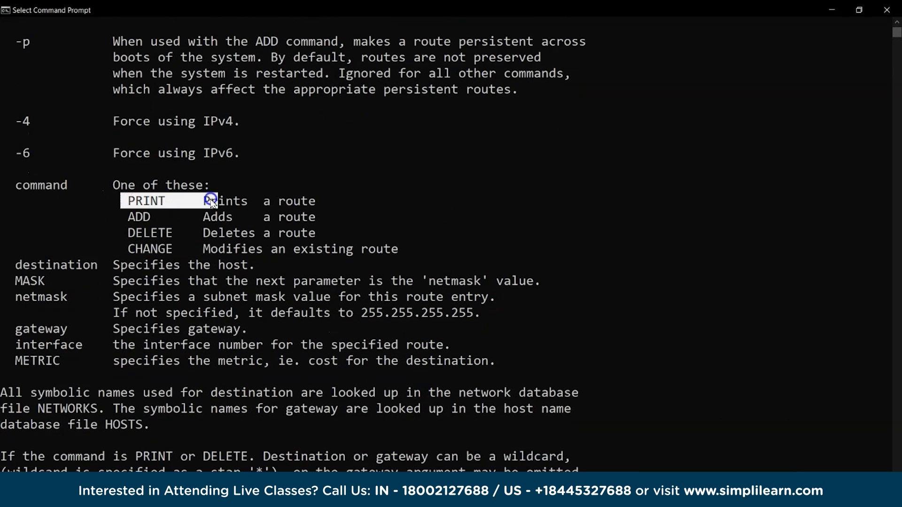
scroll(down, 3)
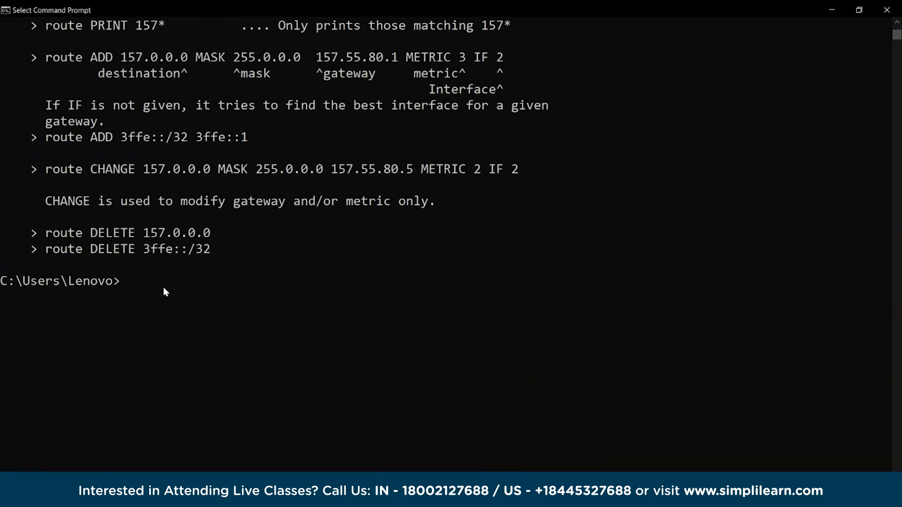
Run 'route print' to show the interface list and IPv4/IPv6 route tables, noting default gateway 192.168.1.1.
text(route print)
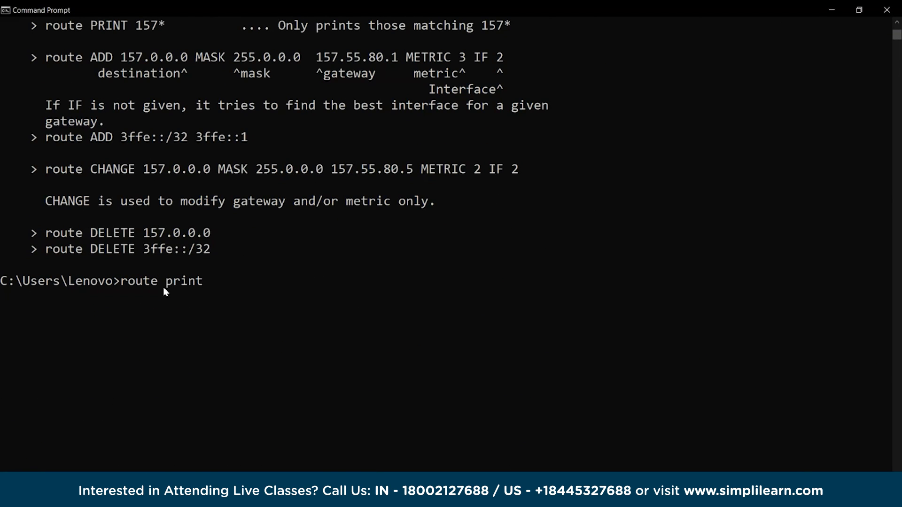
key(Return)
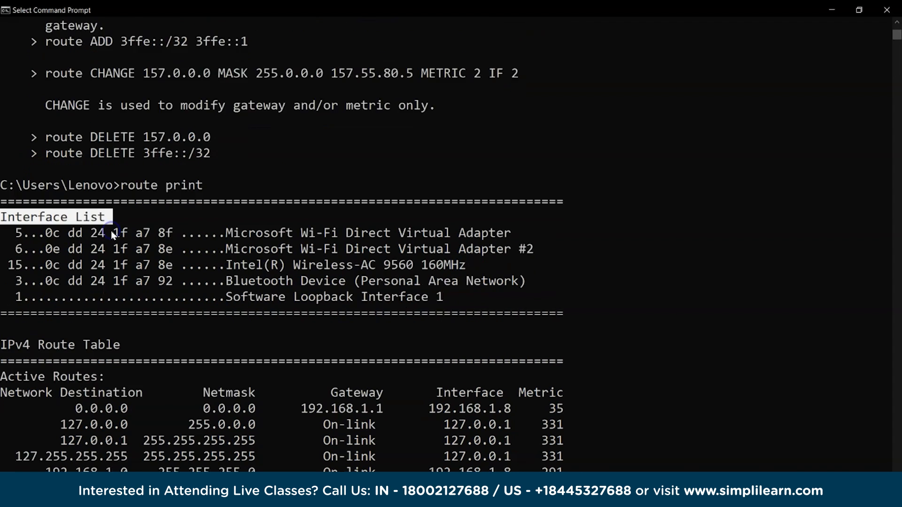
scroll(down, 3)
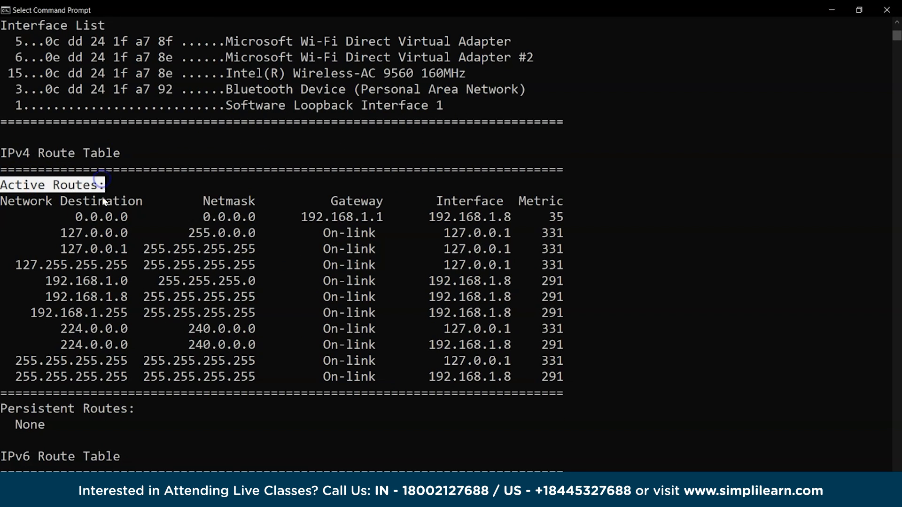
double_click(341, 217)
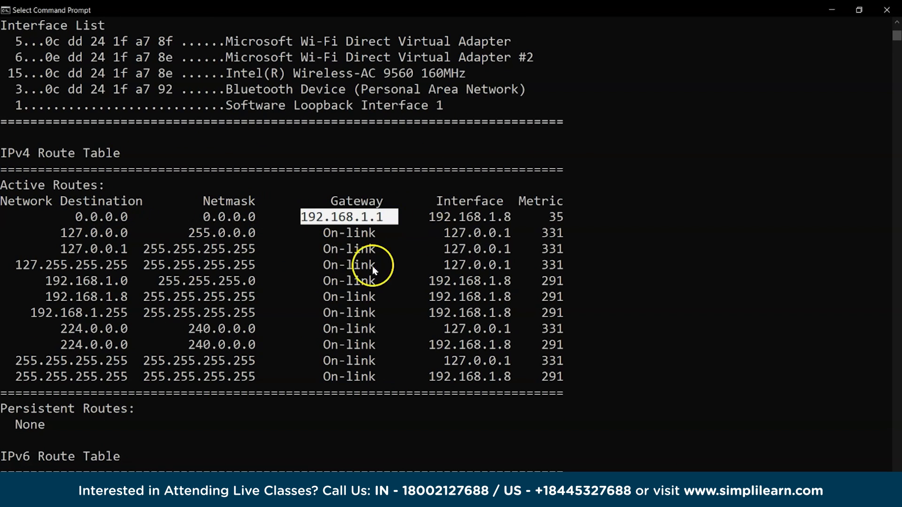
scroll(down, 3)
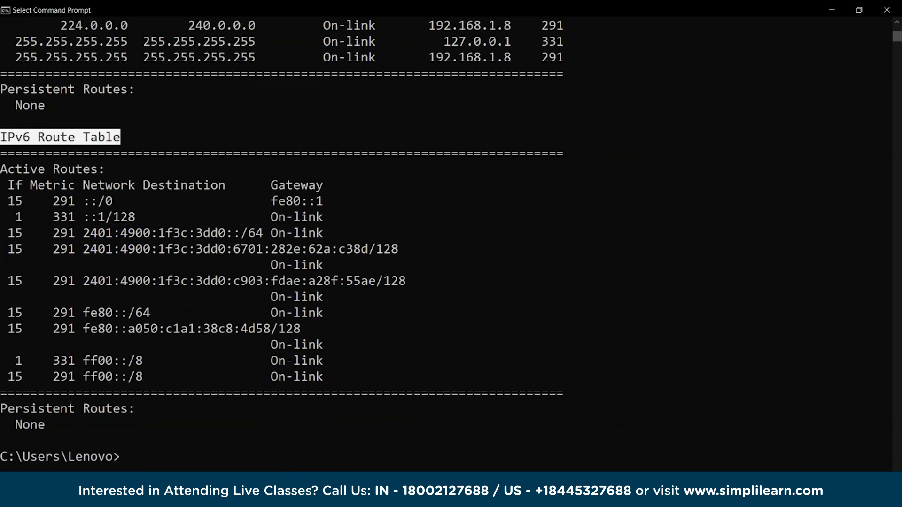
text(cls)
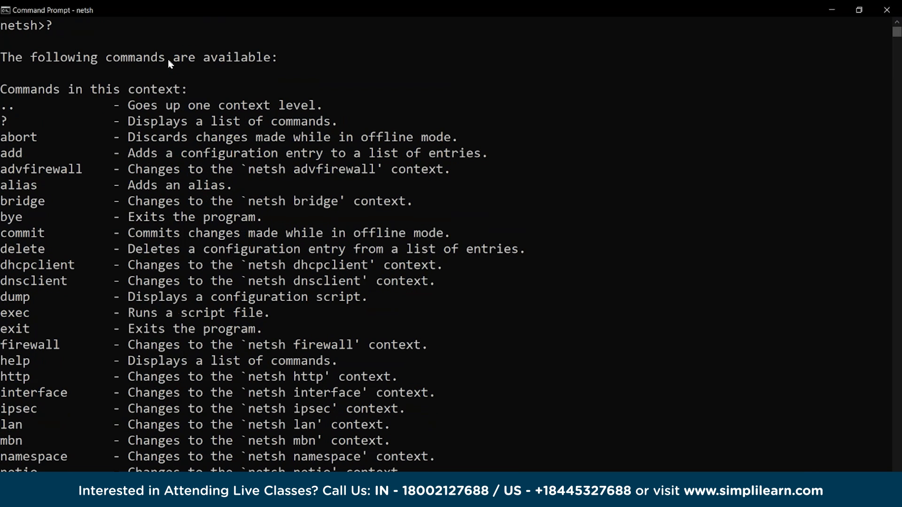
Scroll through netsh's available commands, then run 'show' to list the alias, helper and mode subcommands.
scroll(down, 3)
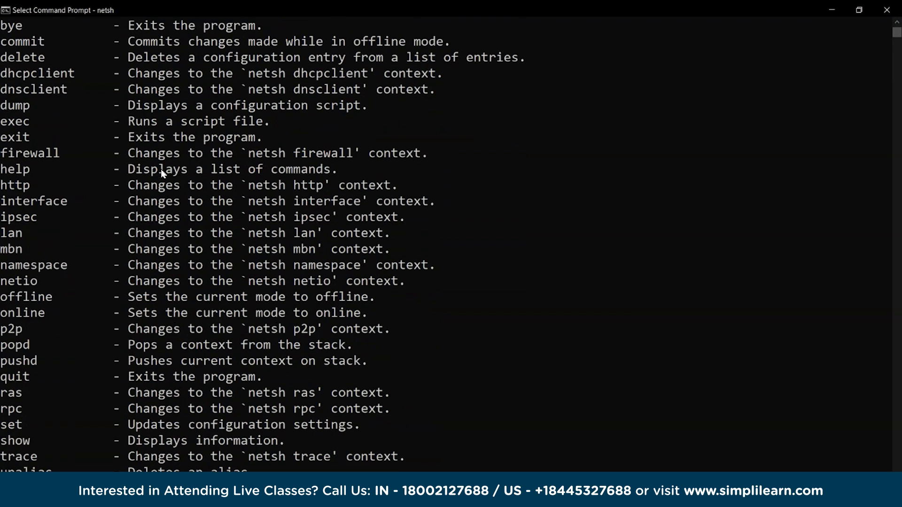
scroll(down, 3)
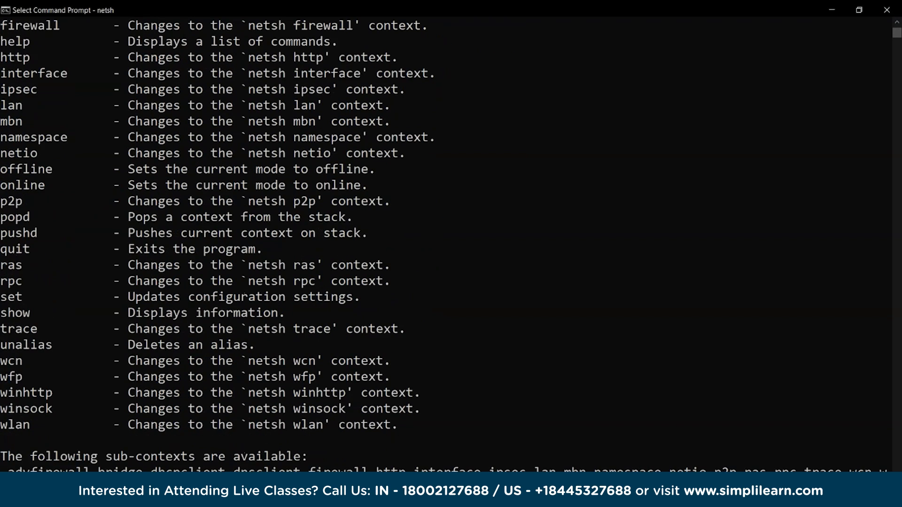
scroll(down, 3)
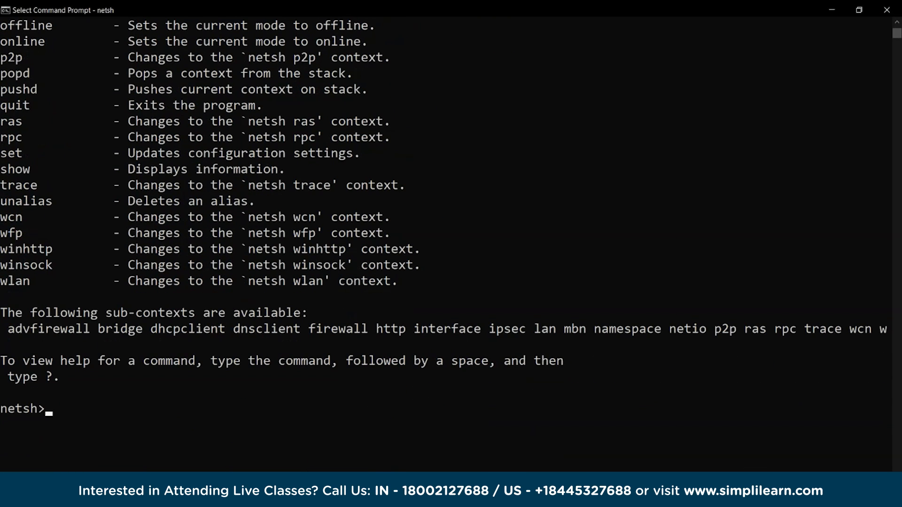
text(show)
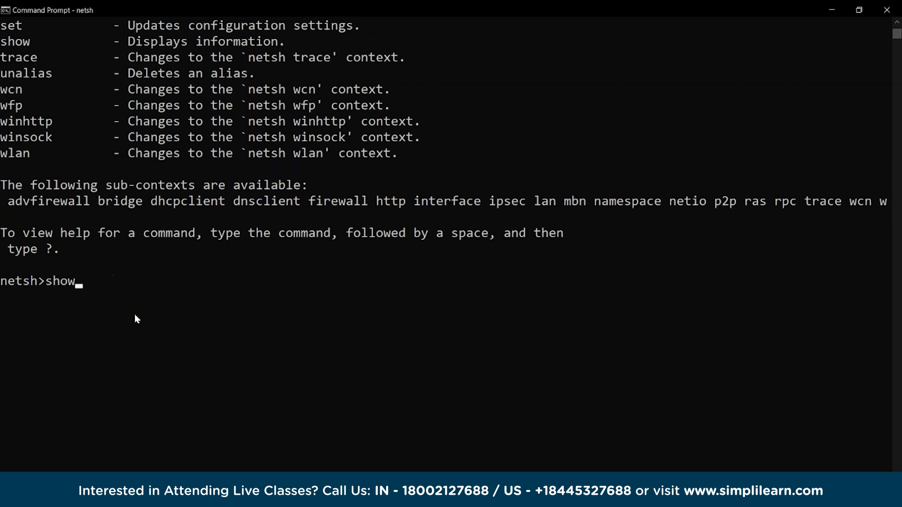
key(Return)
text(cls)
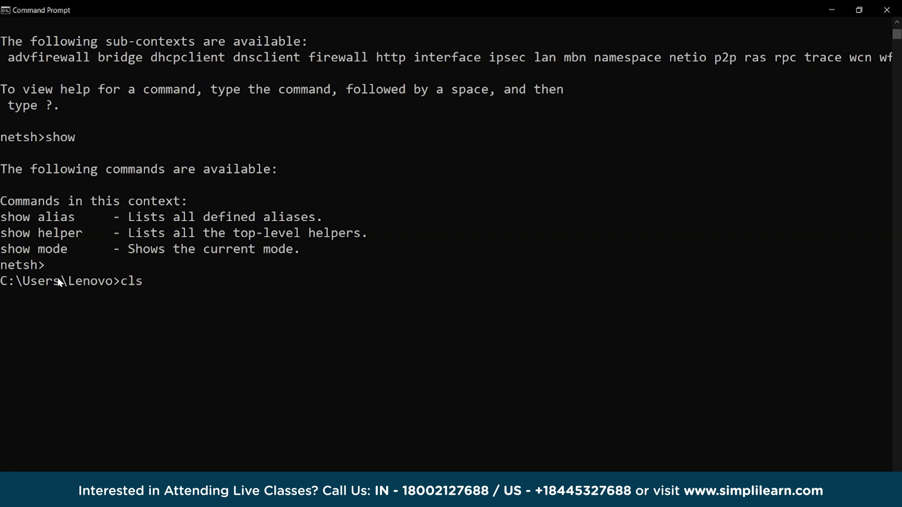
Run tasklist and scroll through the running processes with their PIDs and memory usage.
text(tasklist)
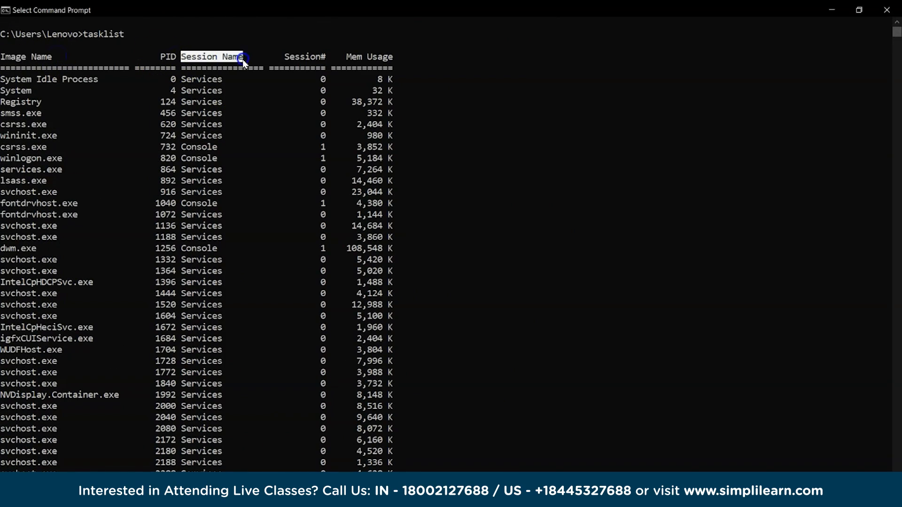
scroll(down, 3)
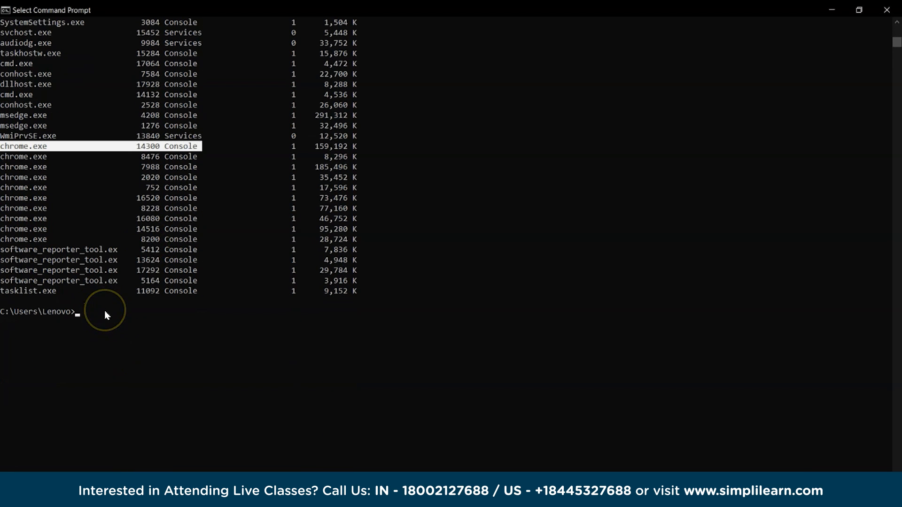
Enter 'taskkill /PID' to terminate a process by its process ID.
text(taskkill /)
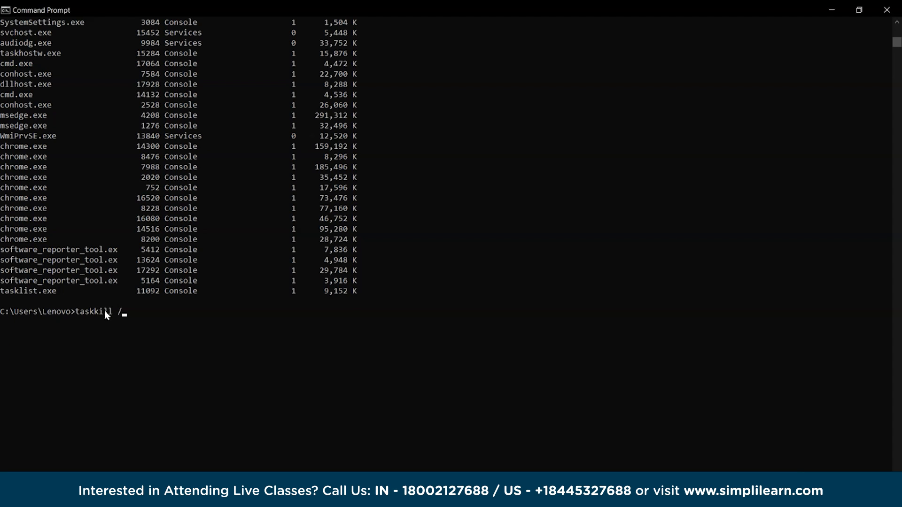
text(PID)
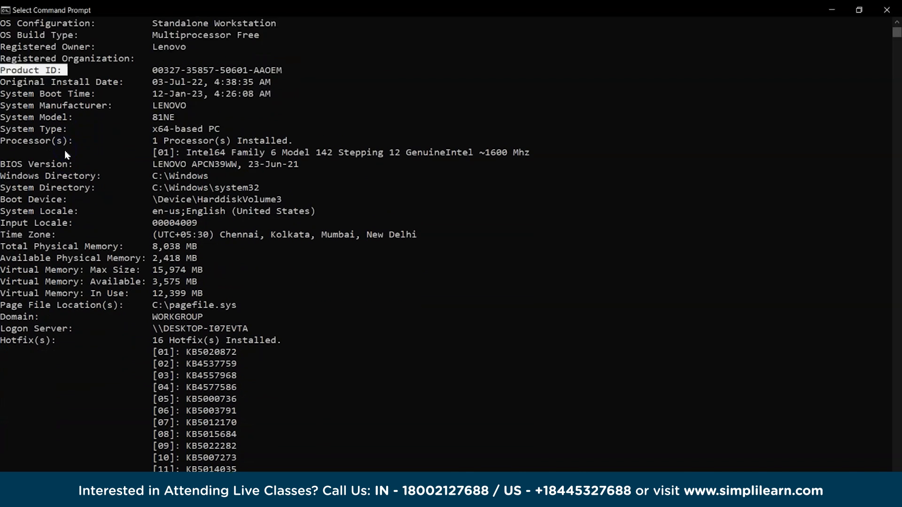
Scroll through the systeminfo output, then start the wmic command at a fresh prompt.
scroll(down, 3)
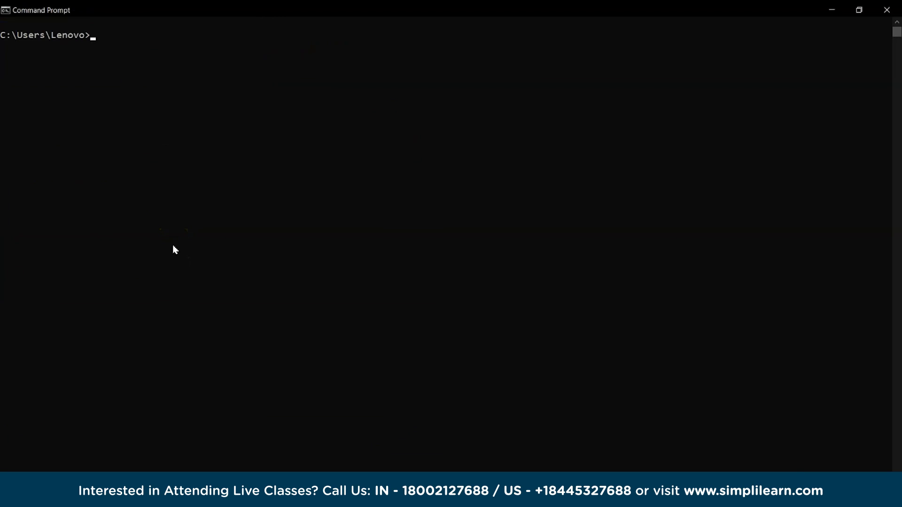
text(wmic)
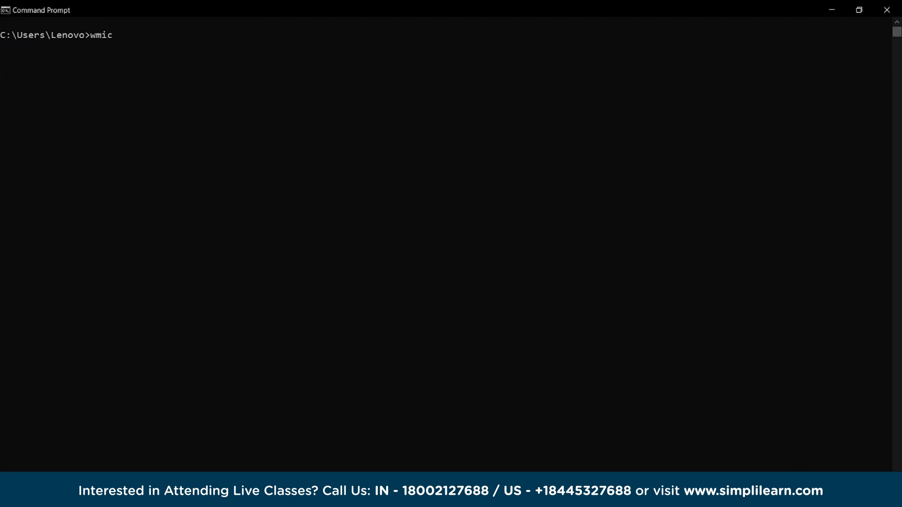